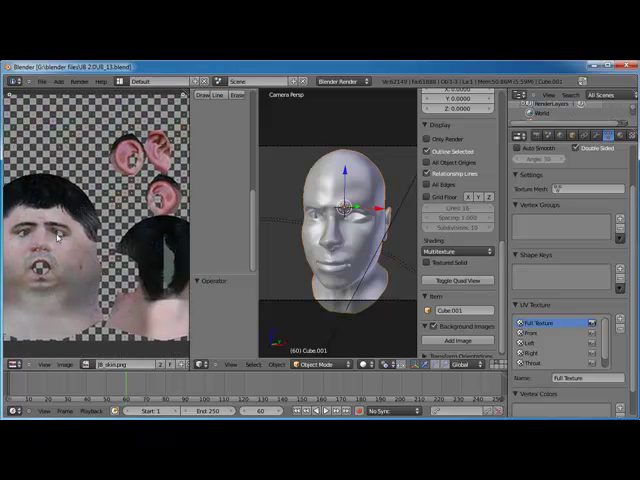
{"action": "mouse_move", "coordinate": [136, 250]}
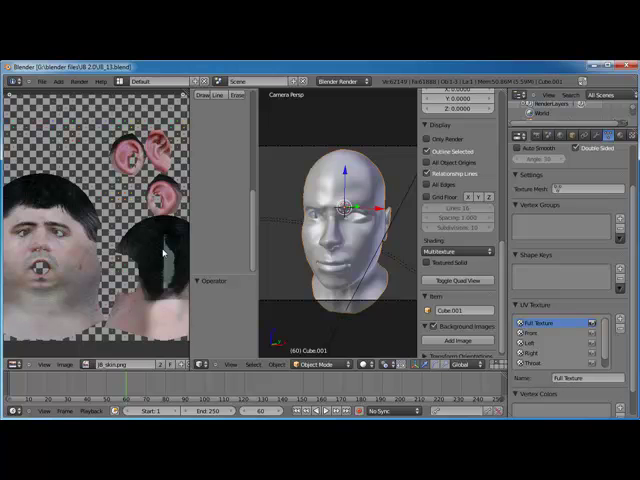
- Save the head scene over the newest .blend file in the project folder
{"action": "left_click", "coordinate": [40, 80]}
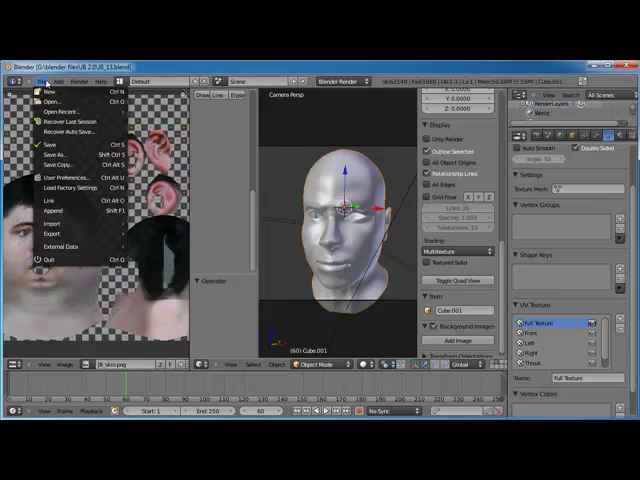
{"action": "left_click", "coordinate": [52, 152]}
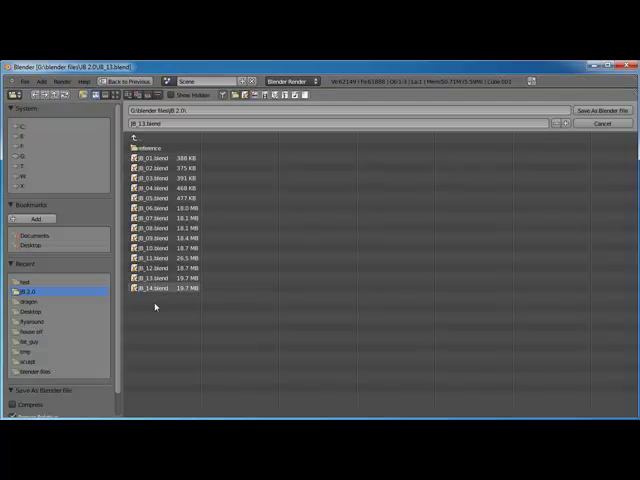
{"action": "left_click", "coordinate": [162, 288]}
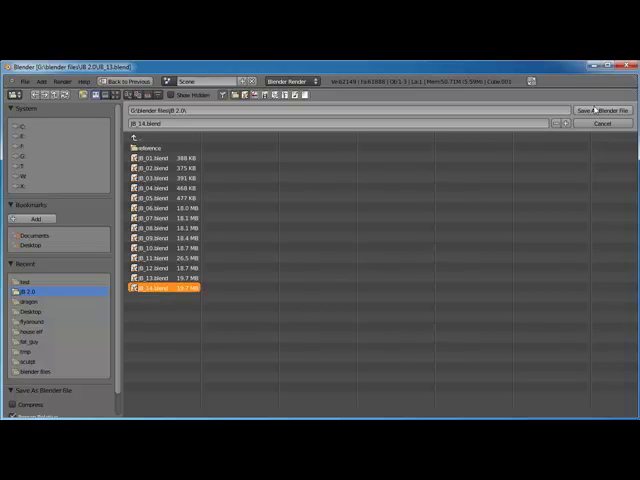
{"action": "left_click", "coordinate": [596, 110]}
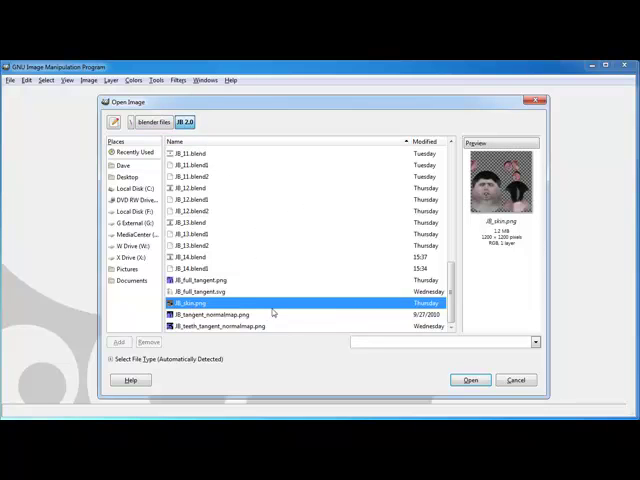
- Load the face skin texture PNG from the Documents folder into GIMP
{"action": "left_click", "coordinate": [470, 380]}
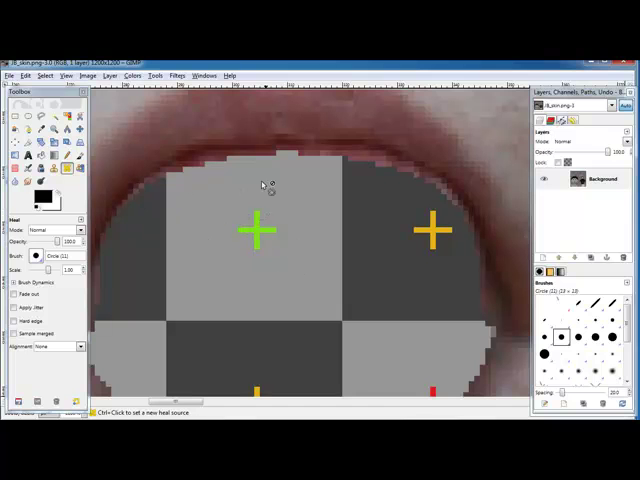
- Zoom to the transparent mouth hole and ready the Clone tool to copy skin over it
{"action": "left_click", "coordinate": [54, 130]}
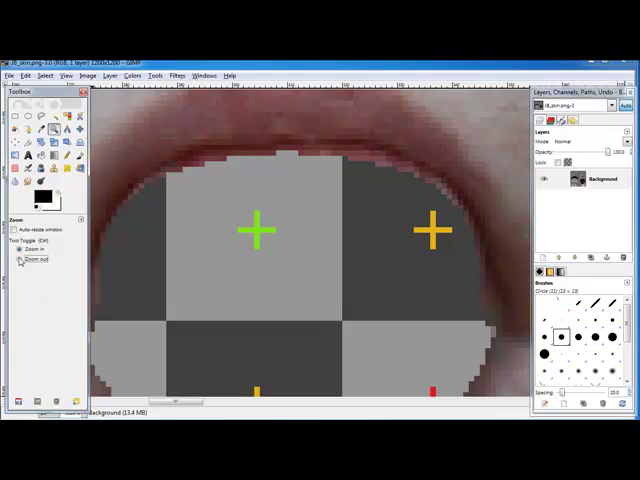
{"action": "left_click", "coordinate": [36, 258]}
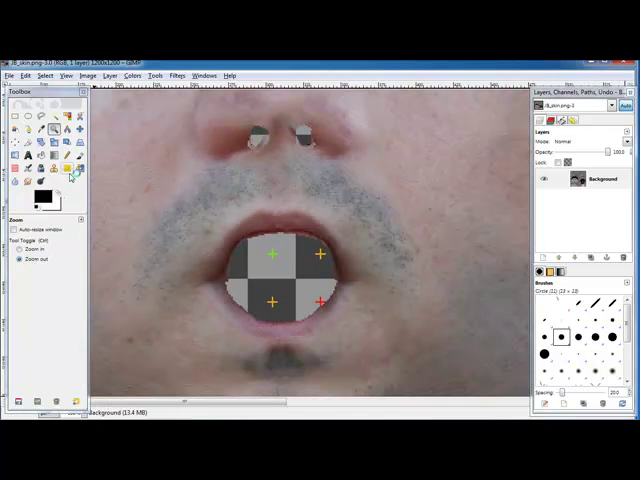
{"action": "mouse_move", "coordinate": [72, 182]}
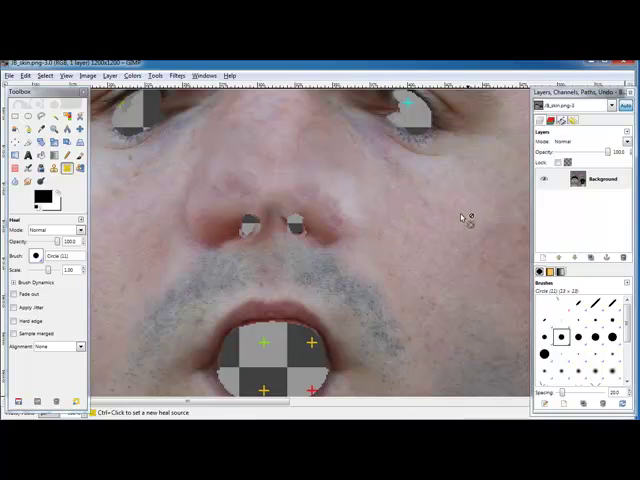
{"action": "mouse_move", "coordinate": [436, 254]}
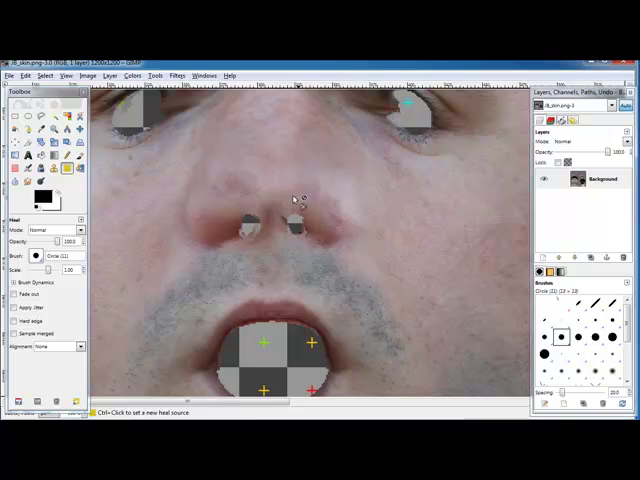
{"action": "mouse_move", "coordinate": [470, 228]}
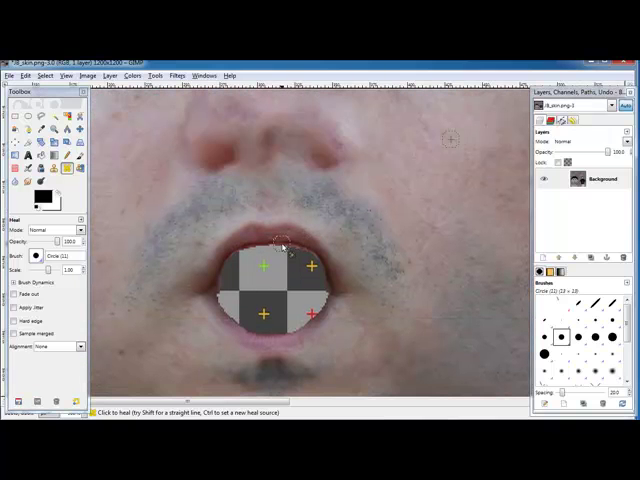
{"action": "mouse_move", "coordinate": [340, 282]}
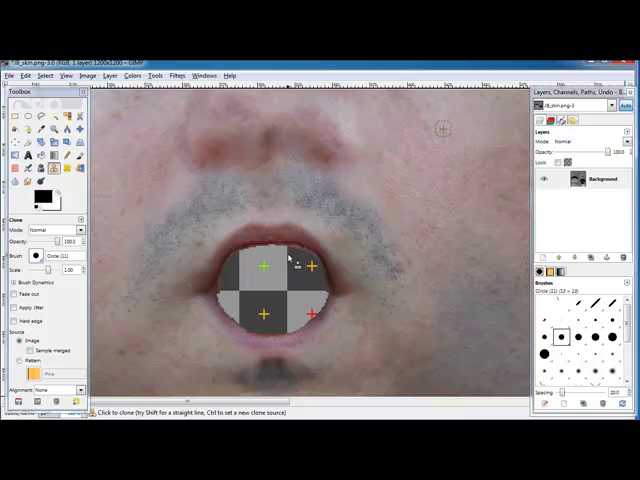
- Paint cloned skin across the checkered mouth opening until no hole remains
{"action": "left_click", "coordinate": [244, 260]}
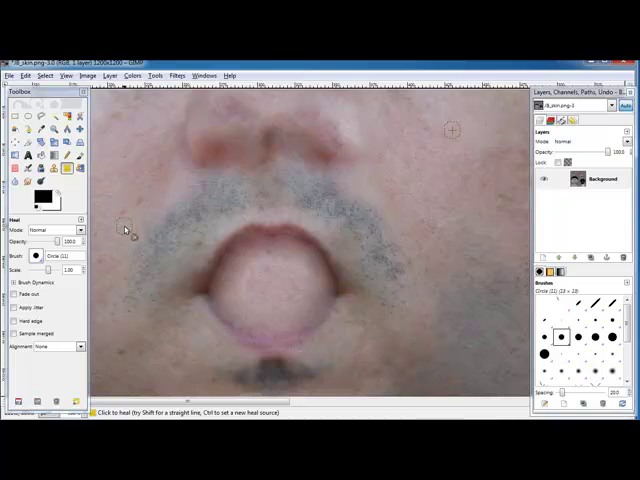
{"action": "mouse_move", "coordinate": [302, 318]}
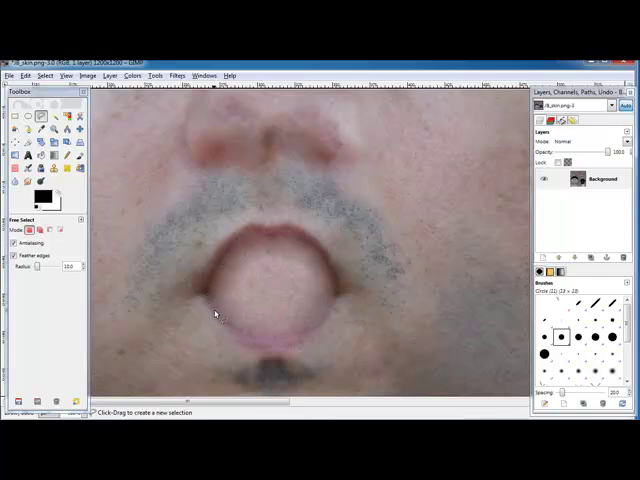
{"action": "mouse_move", "coordinate": [318, 322]}
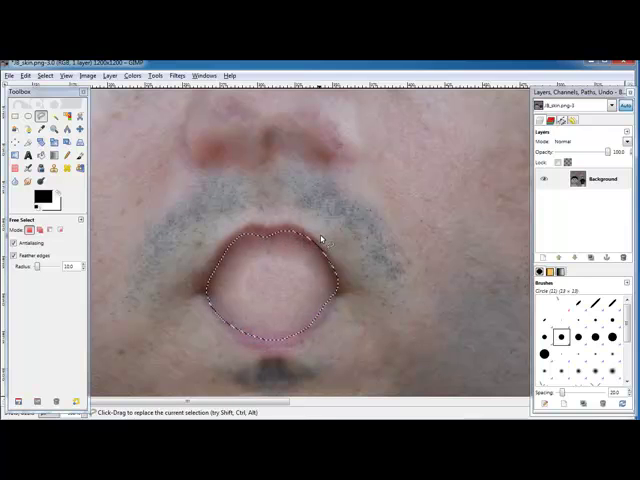
- With the lip ring selected, bring up the Colors menu for adjusting it
{"action": "left_click", "coordinate": [108, 76]}
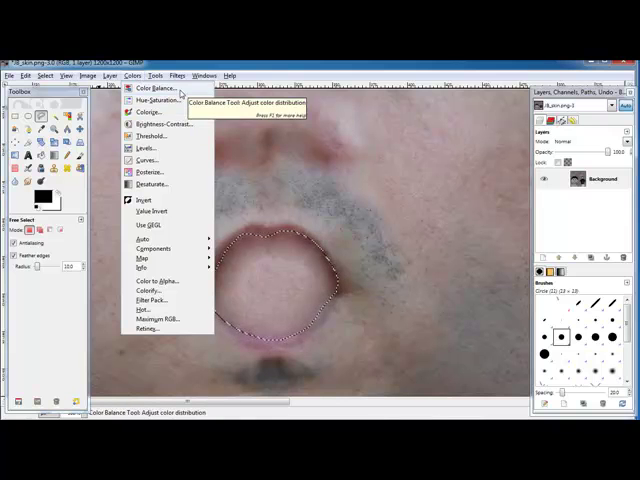
- Shift the selected lips' colour balance toward red and apply it
{"action": "left_click", "coordinate": [148, 100]}
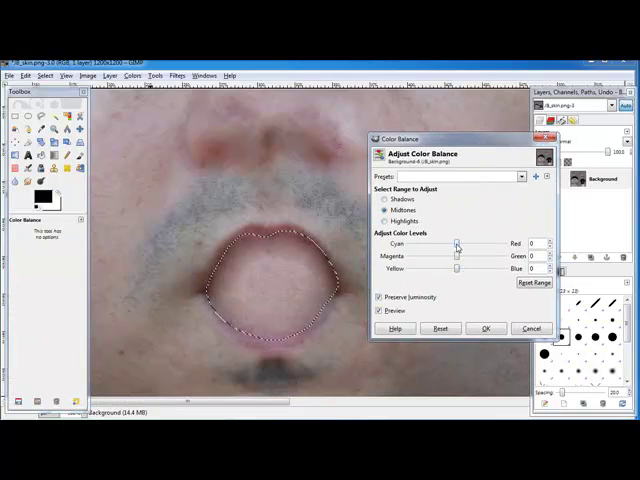
{"action": "left_click_drag", "start_coordinate": [458, 244], "coordinate": [470, 244]}
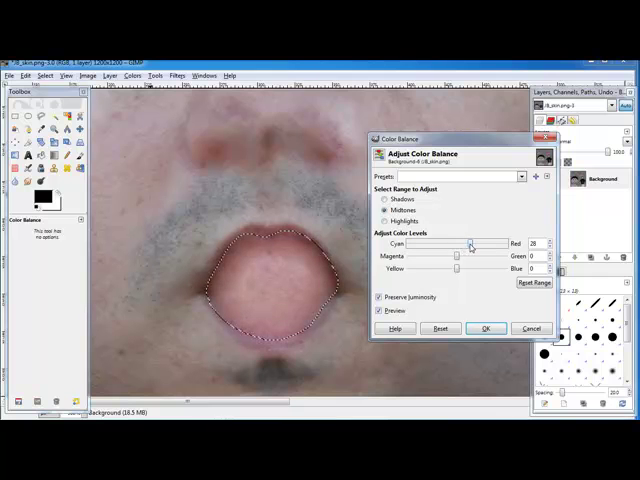
{"action": "left_click_drag", "start_coordinate": [476, 256], "coordinate": [448, 256]}
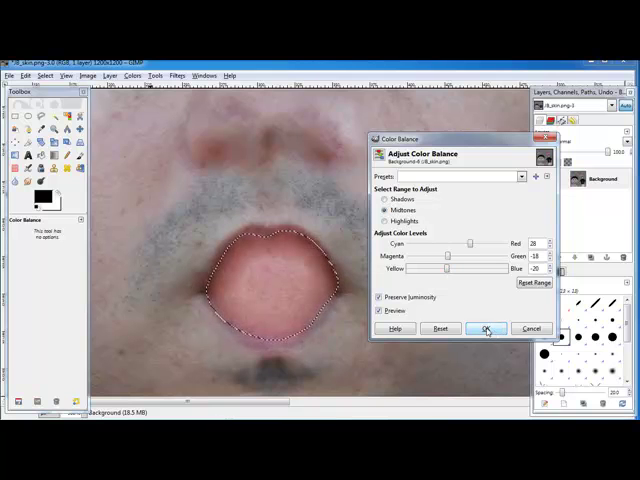
{"action": "left_click", "coordinate": [484, 328]}
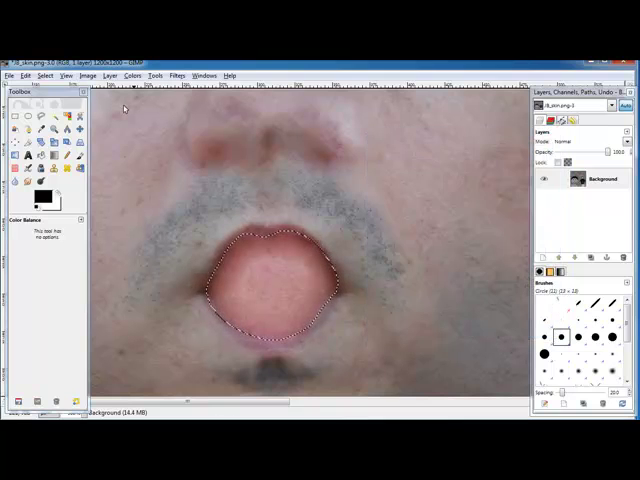
- Adjust the lips' brightness and contrast to a darker tone and apply it
{"action": "left_click", "coordinate": [84, 76]}
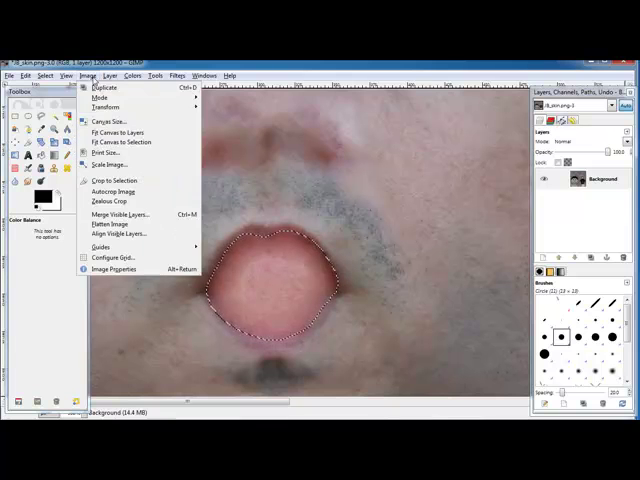
{"action": "left_click", "coordinate": [128, 76]}
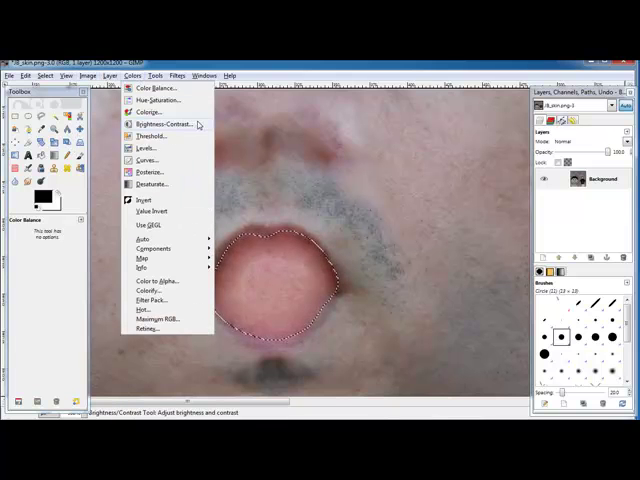
{"action": "mouse_move", "coordinate": [158, 122]}
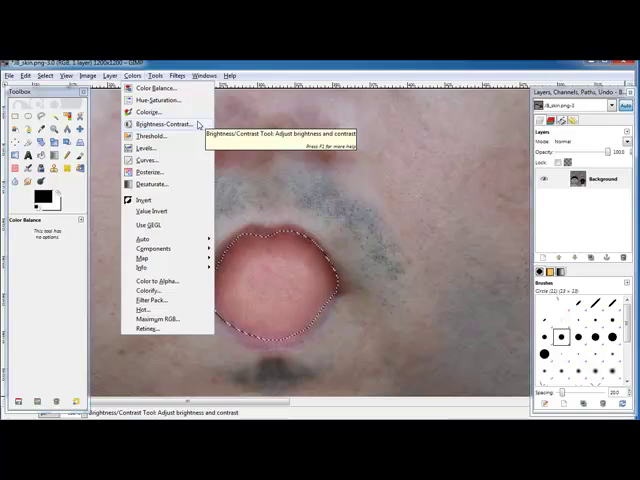
{"action": "left_click", "coordinate": [156, 122]}
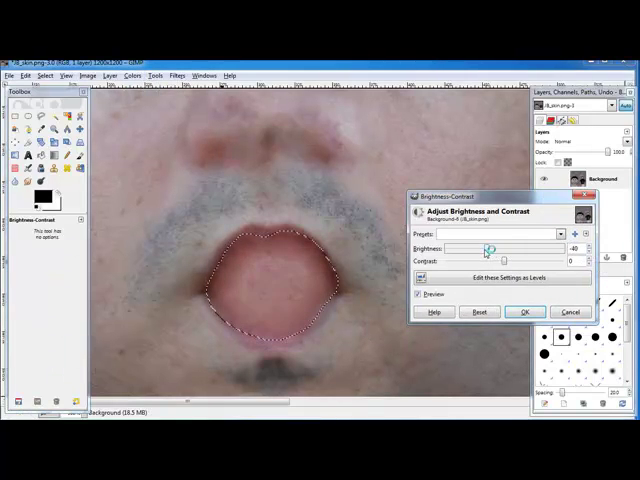
{"action": "left_click_drag", "start_coordinate": [476, 246], "coordinate": [484, 246]}
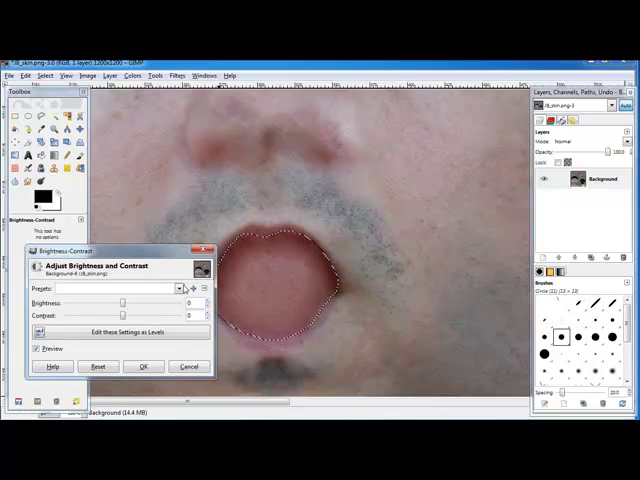
{"action": "left_click", "coordinate": [38, 76]}
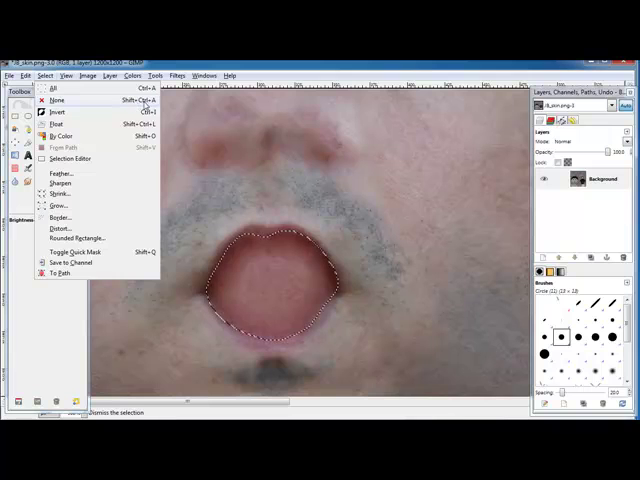
- Clear the selection around the mouth with Select > None
{"action": "left_click", "coordinate": [58, 100]}
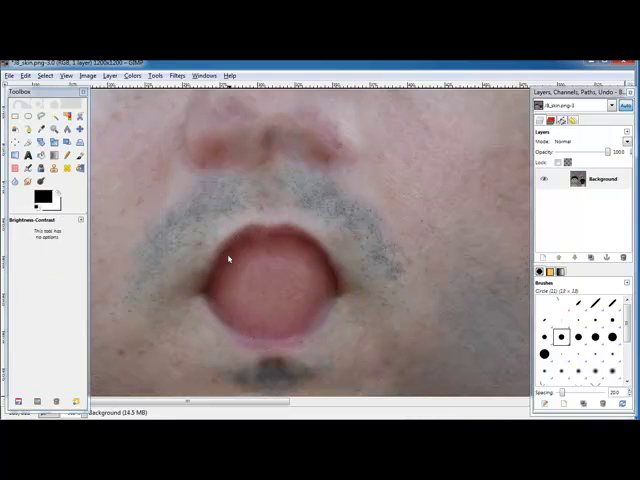
{"action": "mouse_move", "coordinate": [292, 236]}
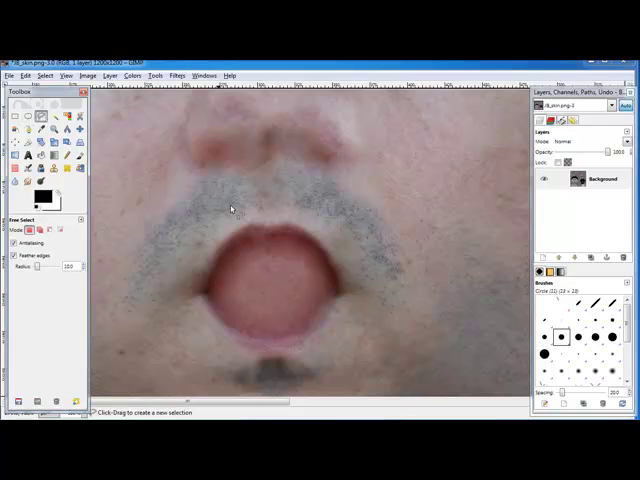
{"action": "mouse_move", "coordinate": [220, 270]}
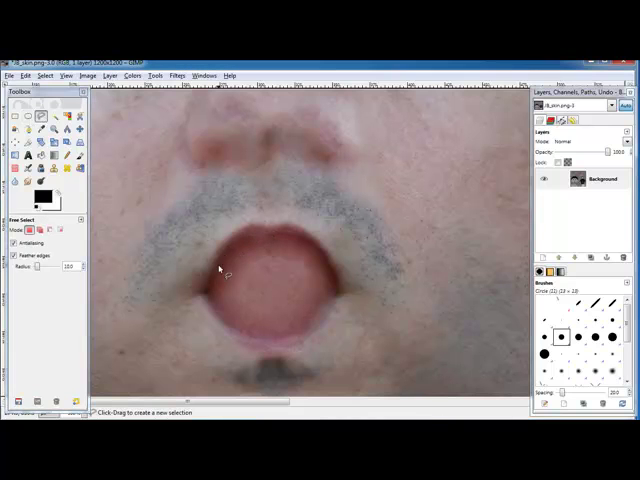
- Free-select the mouth interior and raise its lightness with Hue-Saturation
{"action": "left_click_drag", "start_coordinate": [224, 270], "coordinate": [330, 260]}
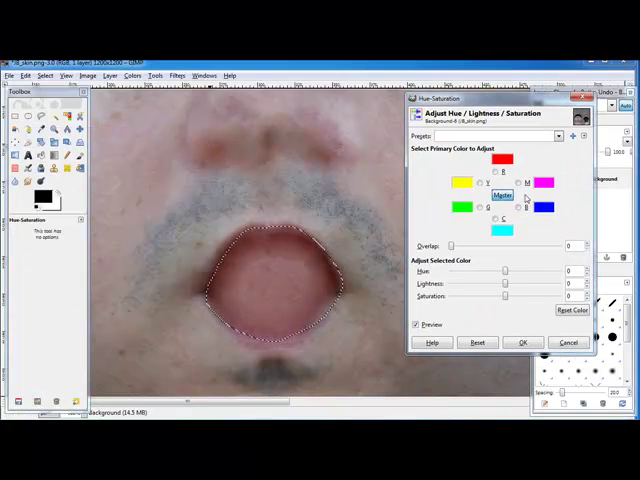
{"action": "left_click_drag", "start_coordinate": [504, 296], "coordinate": [496, 296]}
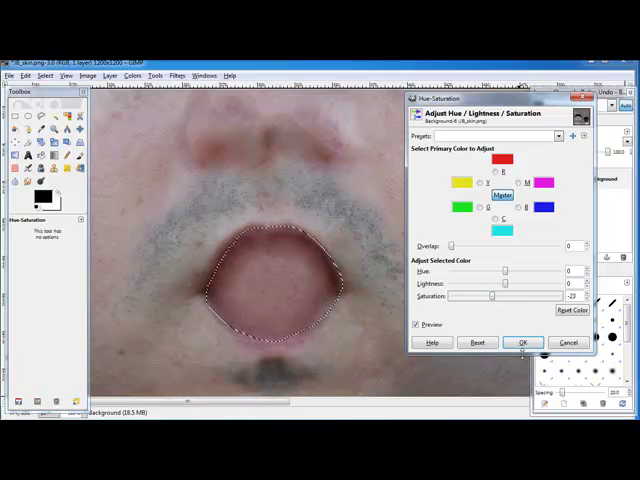
{"action": "left_click", "coordinate": [520, 344]}
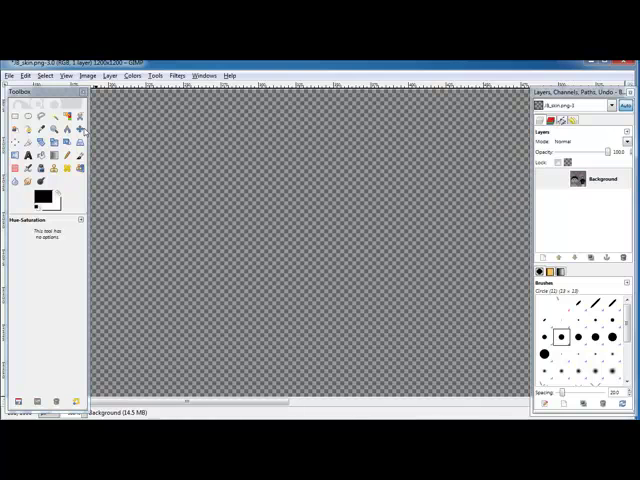
- Heal over the eyes so they become smooth skin-coloured patches
{"action": "left_click", "coordinate": [24, 76]}
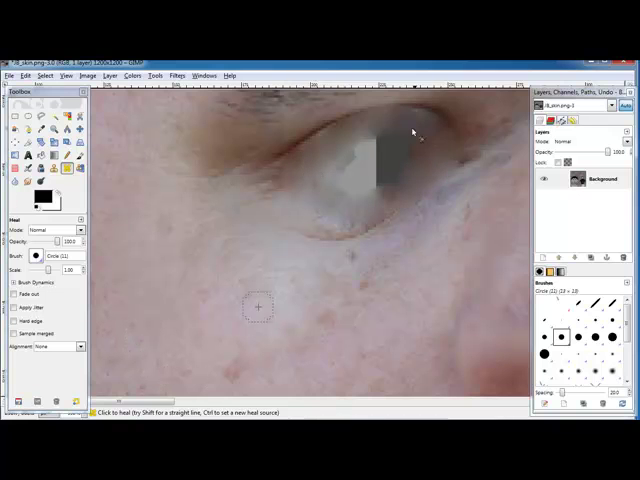
{"action": "left_click", "coordinate": [410, 136]}
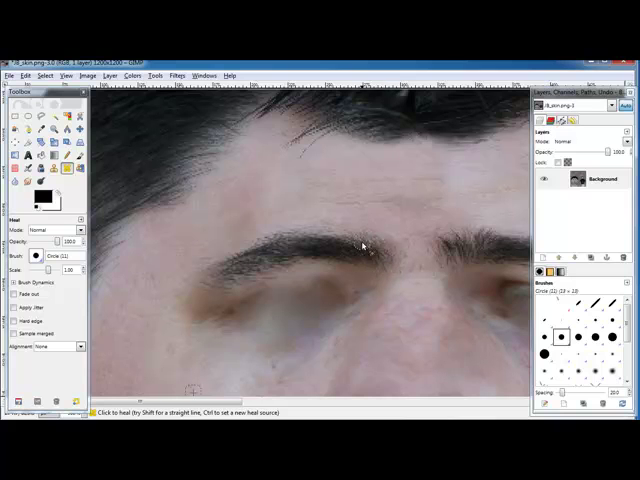
- Clone skin from above the eyes and paint it over the eyebrow
{"action": "left_click", "coordinate": [364, 250]}
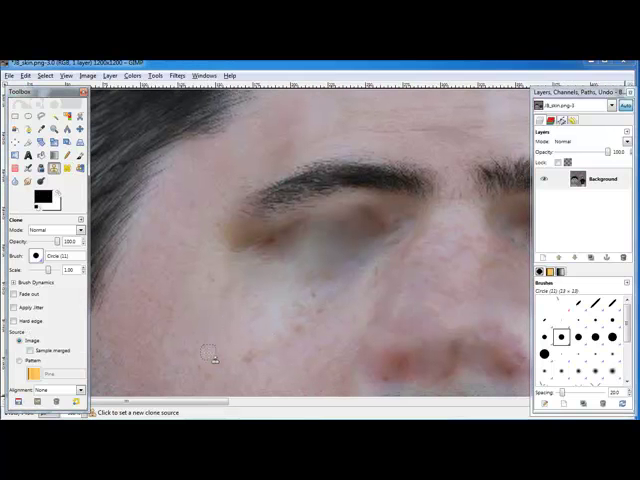
{"action": "left_click", "coordinate": [408, 172]}
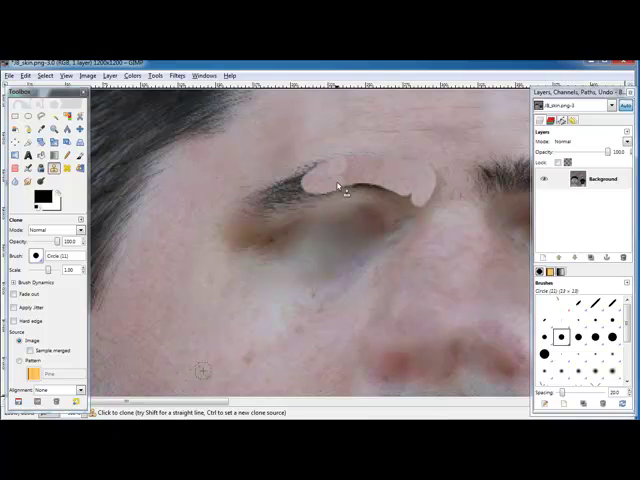
{"action": "left_click_drag", "start_coordinate": [336, 190], "coordinate": [356, 164]}
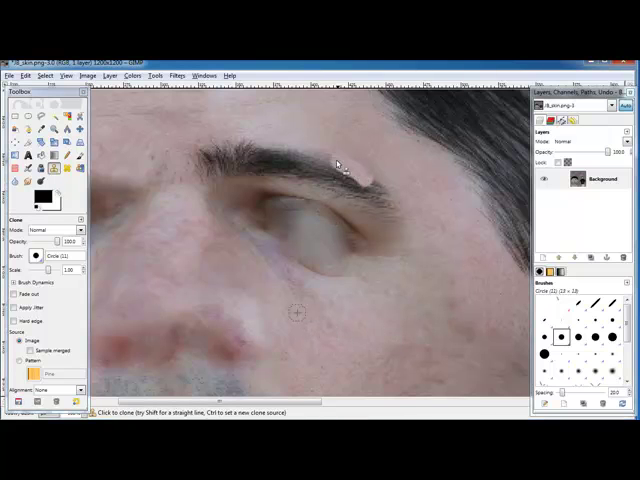
- Clone forehead skin across the remaining eyebrow until its last traces are covered
{"action": "left_click_drag", "start_coordinate": [340, 160], "coordinate": [220, 150]}
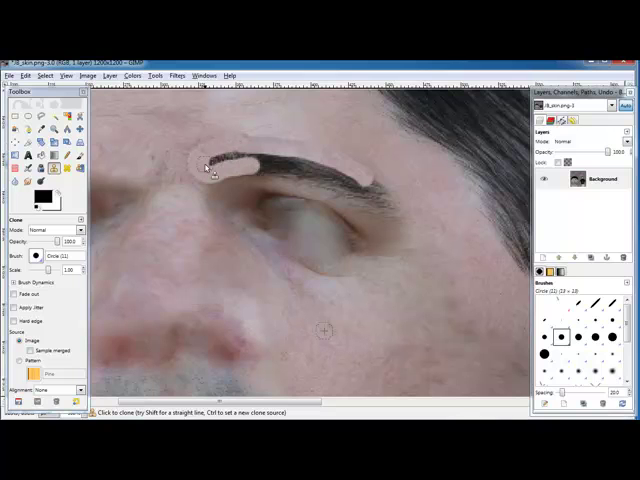
{"action": "left_click_drag", "start_coordinate": [204, 168], "coordinate": [390, 210]}
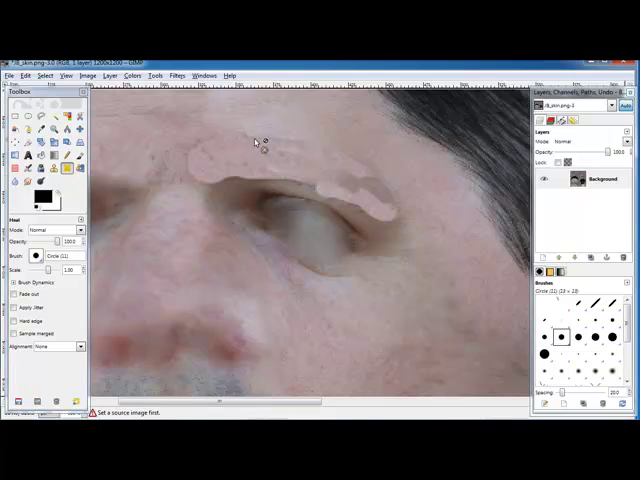
{"action": "mouse_move", "coordinate": [344, 240]}
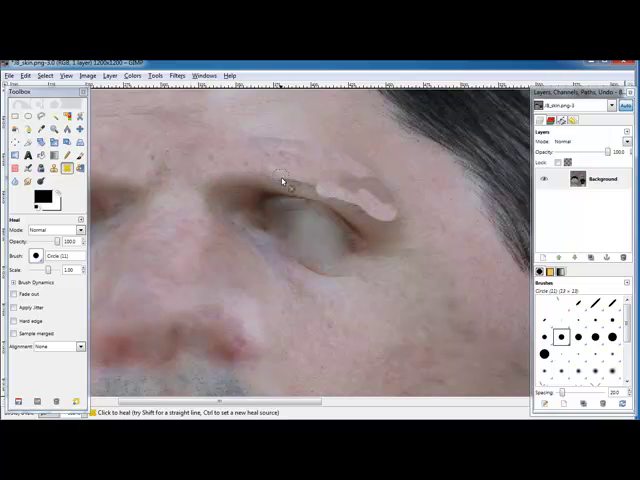
{"action": "left_click_drag", "start_coordinate": [282, 178], "coordinate": [376, 218]}
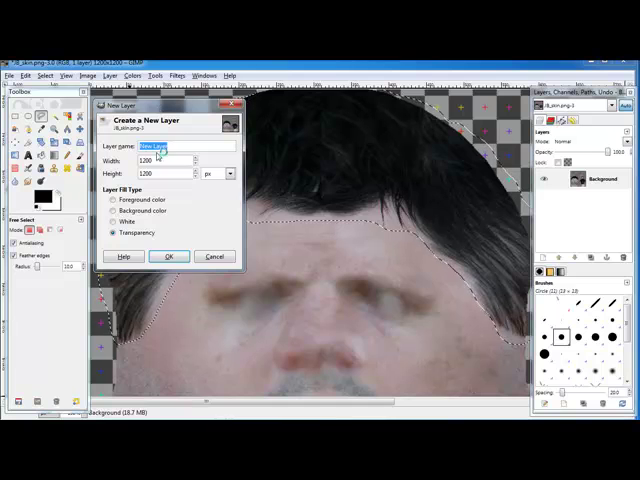
- Confirm the new transparent layer above the face texture
{"action": "left_click", "coordinate": [170, 256]}
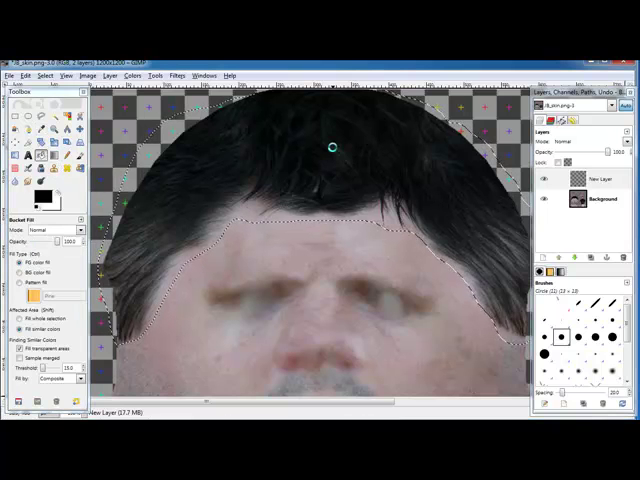
- Set the foreground to a peach skin tone and bucket-fill the hair selection with it
{"action": "left_click", "coordinate": [330, 144]}
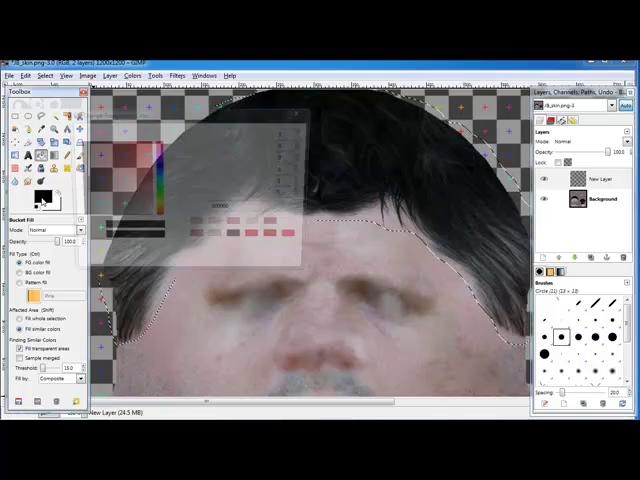
{"action": "left_click", "coordinate": [28, 178]}
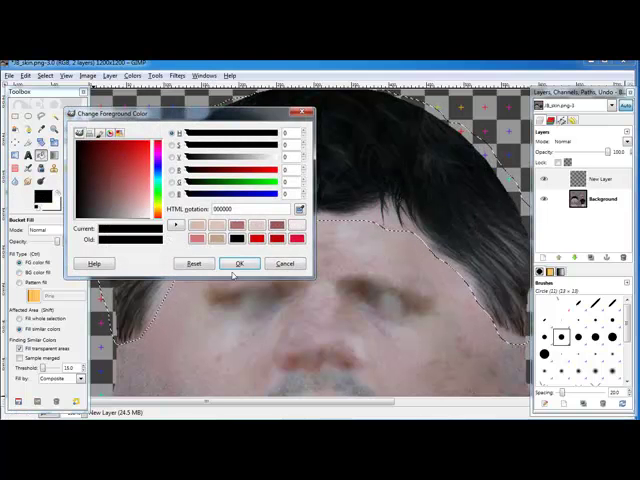
{"action": "left_click", "coordinate": [240, 264]}
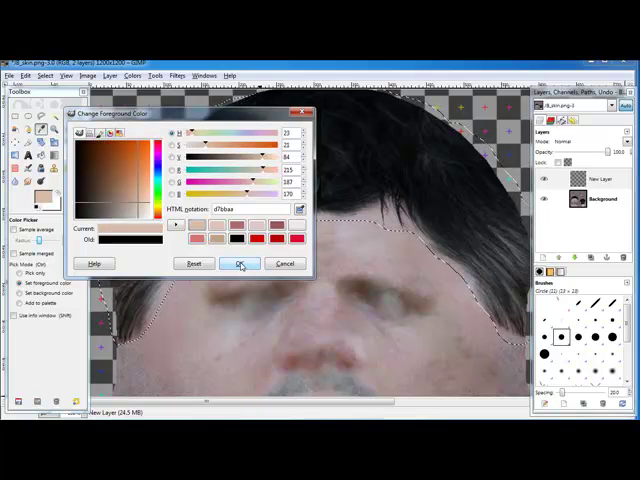
{"action": "left_click", "coordinate": [240, 264]}
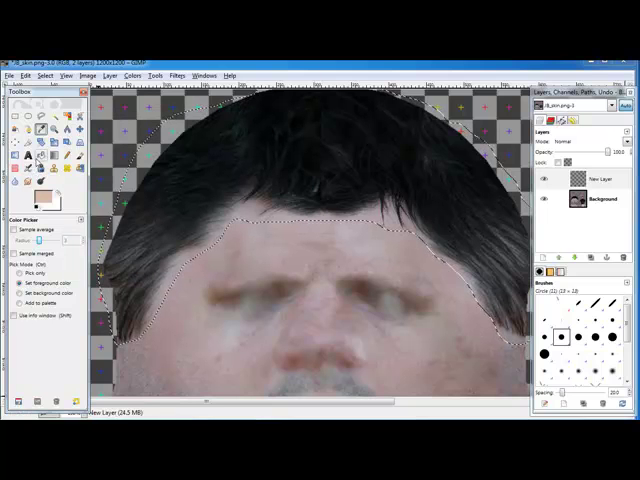
{"action": "left_click", "coordinate": [292, 170]}
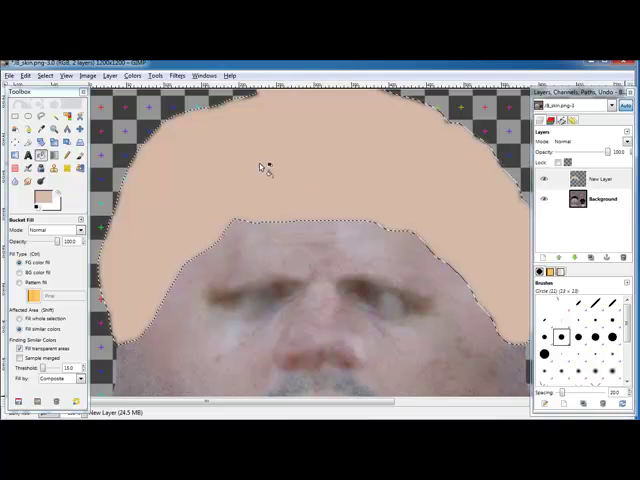
- Apply Hue-Saturation to the pink head patch: higher lightness, lower saturation
{"action": "left_click", "coordinate": [88, 76]}
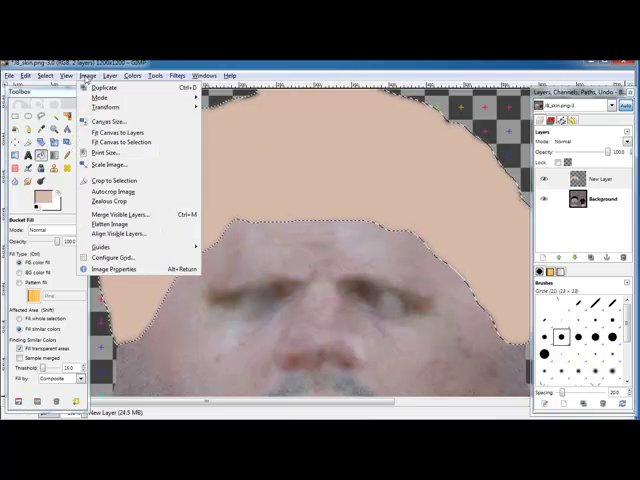
{"action": "left_click", "coordinate": [132, 76]}
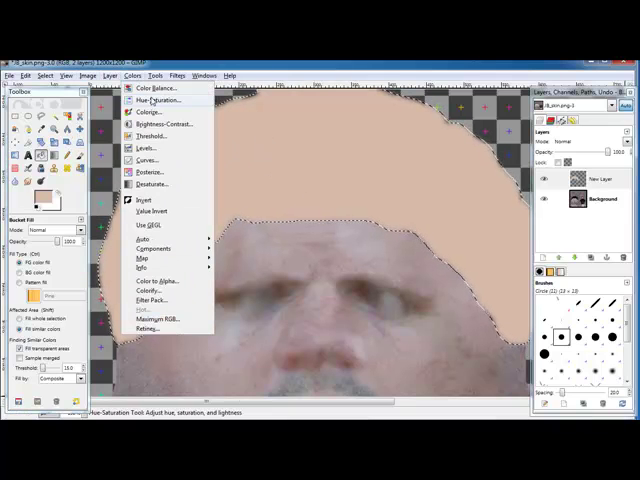
{"action": "left_click", "coordinate": [150, 100]}
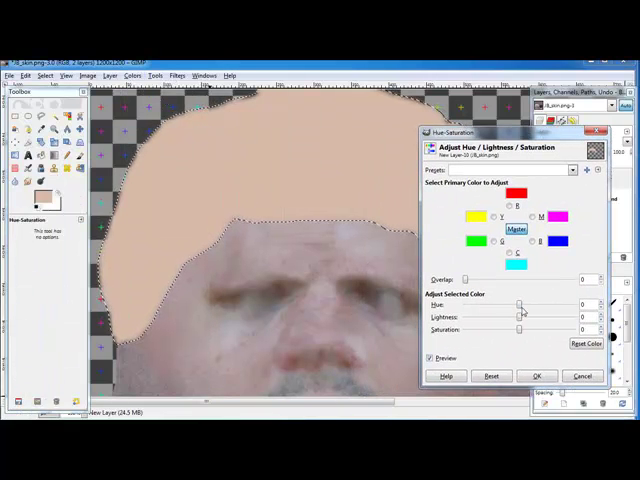
{"action": "left_click_drag", "start_coordinate": [520, 304], "coordinate": [516, 304]}
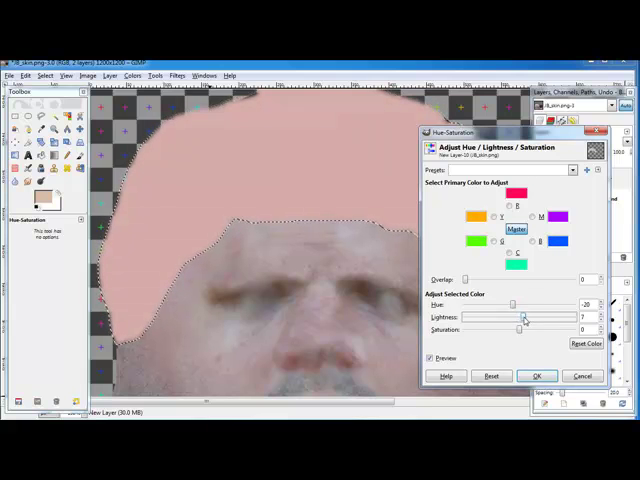
{"action": "left_click_drag", "start_coordinate": [520, 328], "coordinate": [548, 318]}
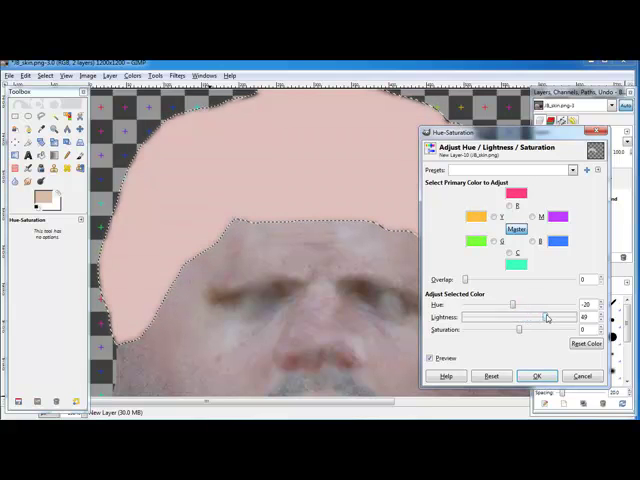
{"action": "left_click_drag", "start_coordinate": [520, 328], "coordinate": [558, 328]}
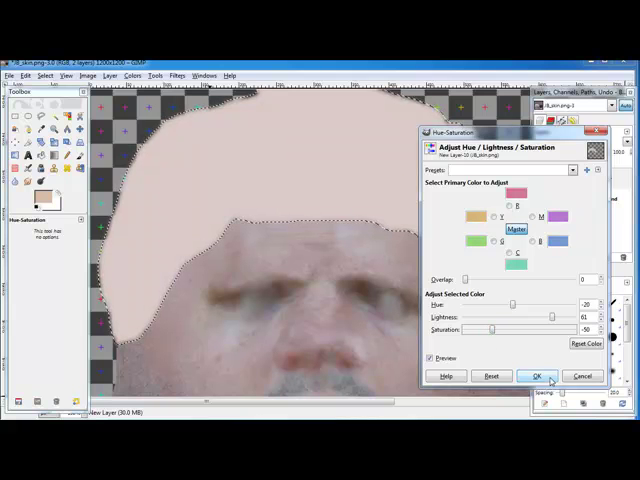
{"action": "left_click", "coordinate": [536, 376]}
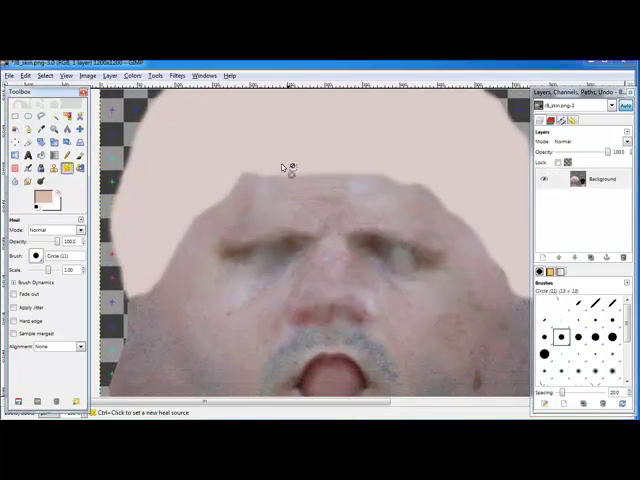
{"action": "mouse_move", "coordinate": [330, 184]}
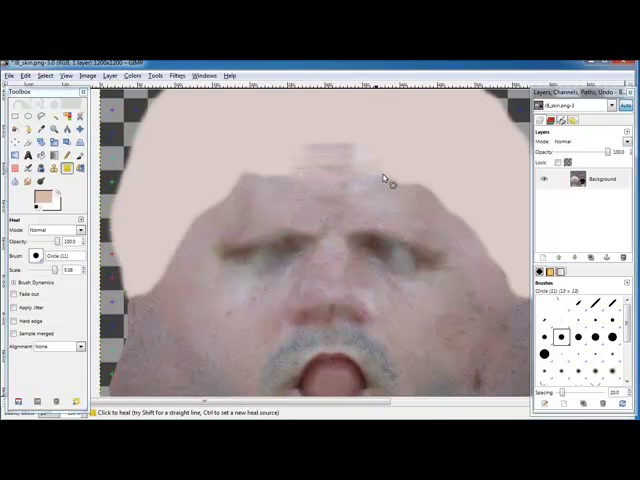
- Stamp cloned skin texture onto the plain pale area above the forehead
{"action": "left_click", "coordinate": [250, 180]}
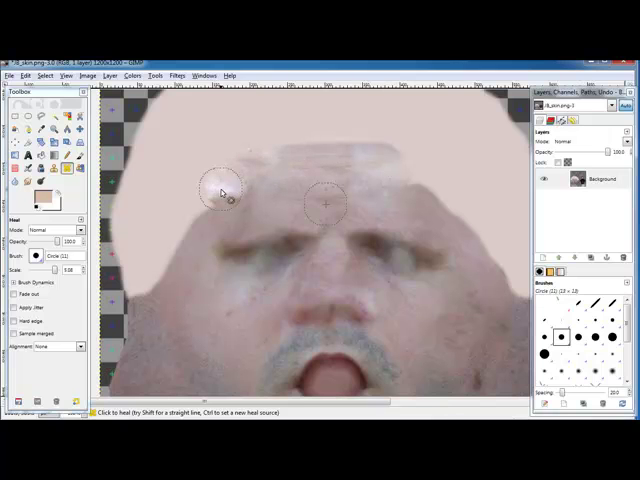
{"action": "left_click", "coordinate": [224, 196]}
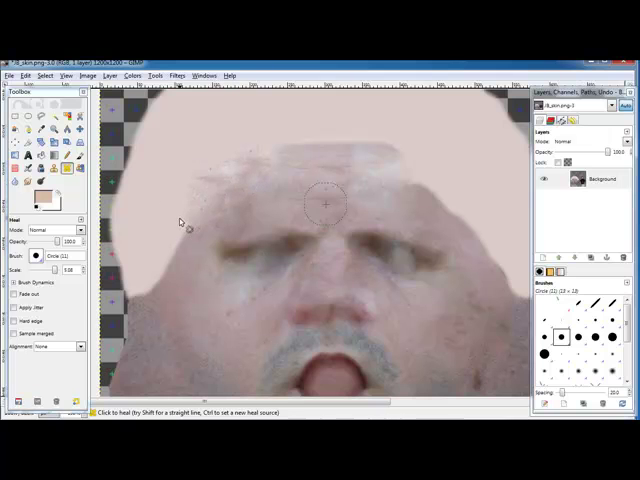
{"action": "mouse_move", "coordinate": [144, 280]}
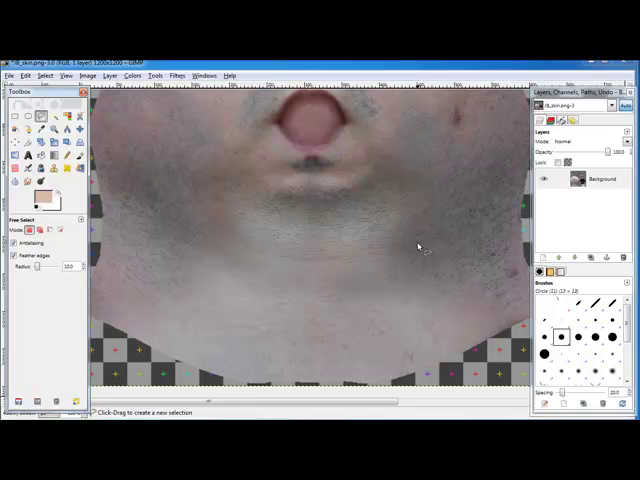
{"action": "mouse_move", "coordinate": [232, 236]}
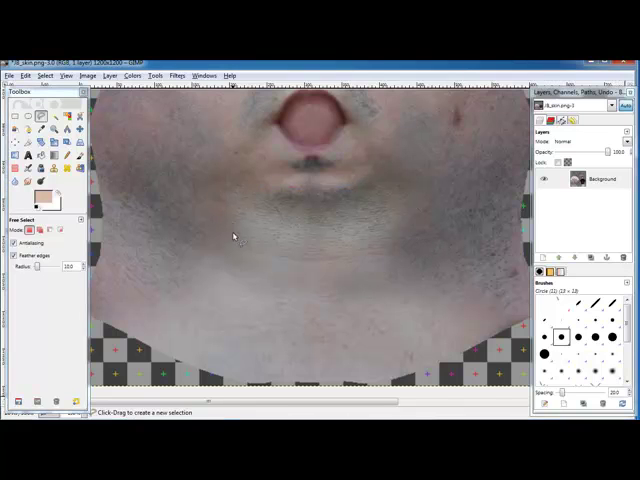
{"action": "mouse_move", "coordinate": [404, 384]}
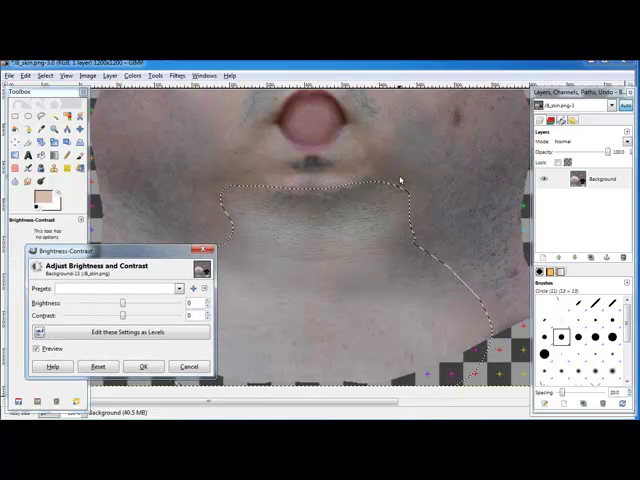
- Raise brightness and adjust contrast on the selected neck area
{"action": "left_click_drag", "start_coordinate": [130, 300], "coordinate": [118, 300]}
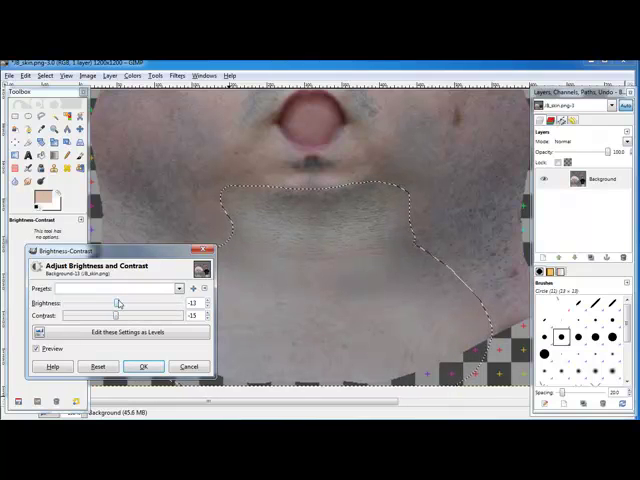
{"action": "left_click_drag", "start_coordinate": [118, 302], "coordinate": [112, 302]}
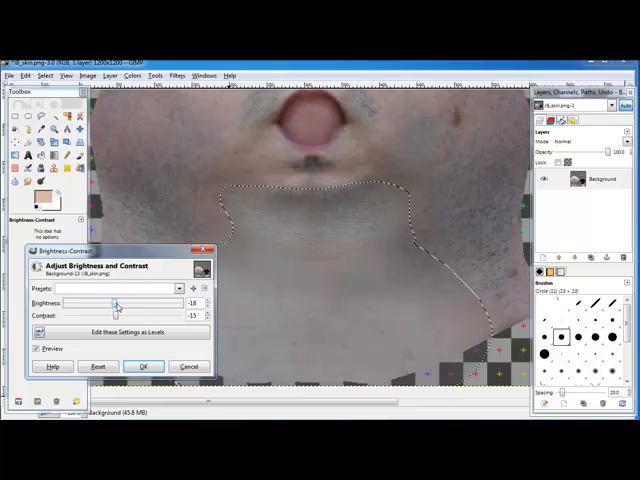
{"action": "left_click", "coordinate": [144, 366]}
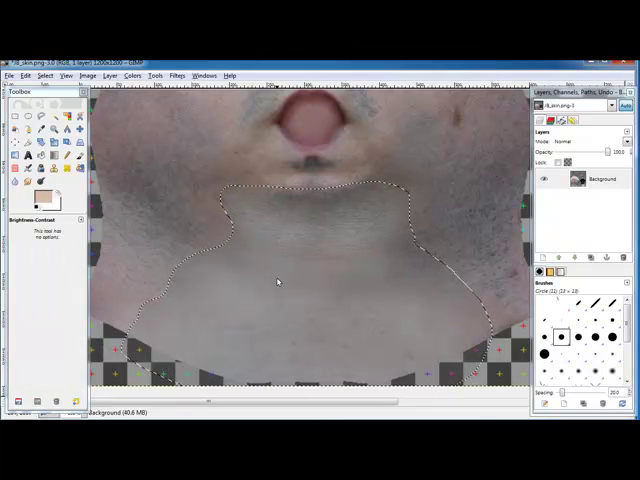
- Lighten the neck area and reduce its saturation with Hue-Saturation
{"action": "left_click", "coordinate": [148, 76]}
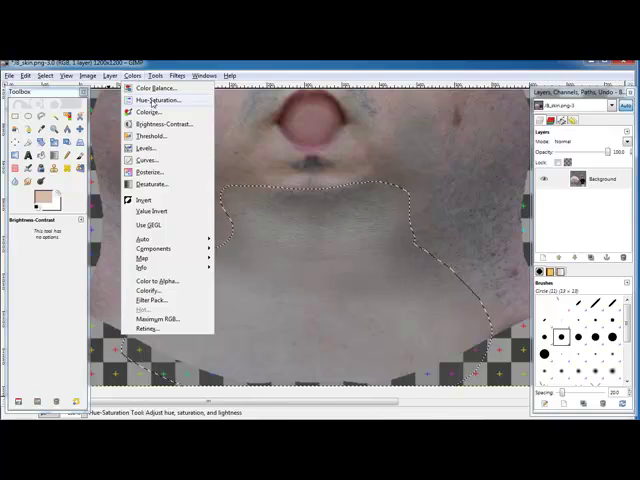
{"action": "left_click", "coordinate": [152, 100]}
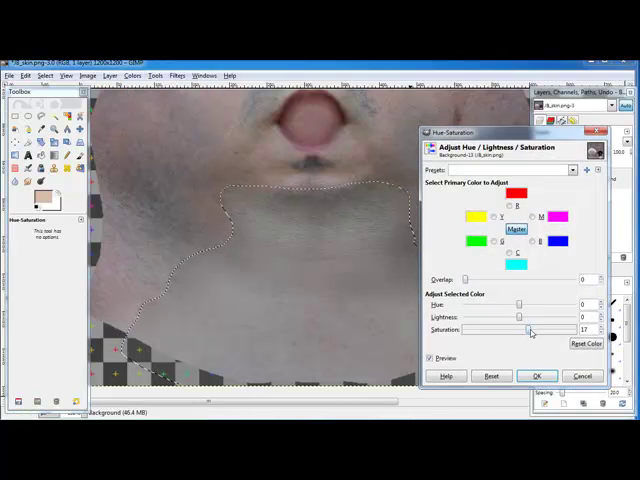
{"action": "left_click_drag", "start_coordinate": [518, 330], "coordinate": [544, 330]}
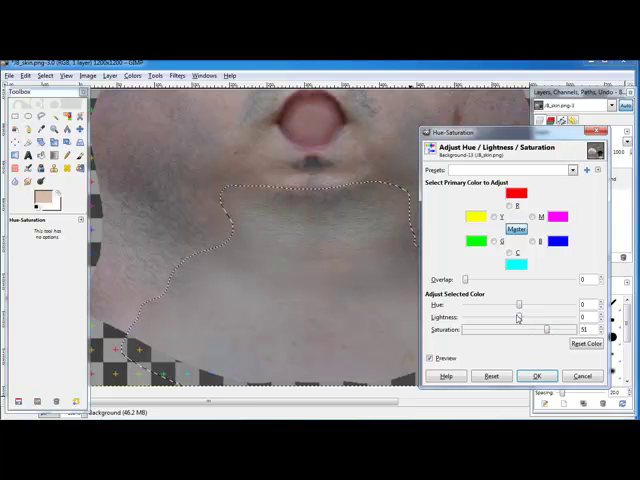
{"action": "left_click_drag", "start_coordinate": [520, 316], "coordinate": [510, 316]}
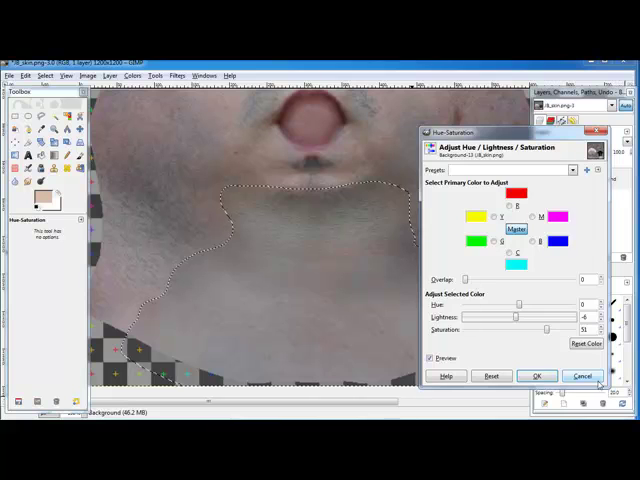
{"action": "left_click", "coordinate": [536, 376]}
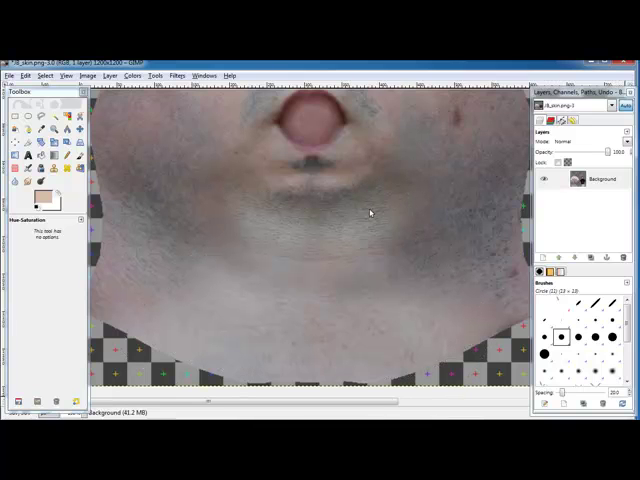
{"action": "mouse_move", "coordinate": [196, 136]}
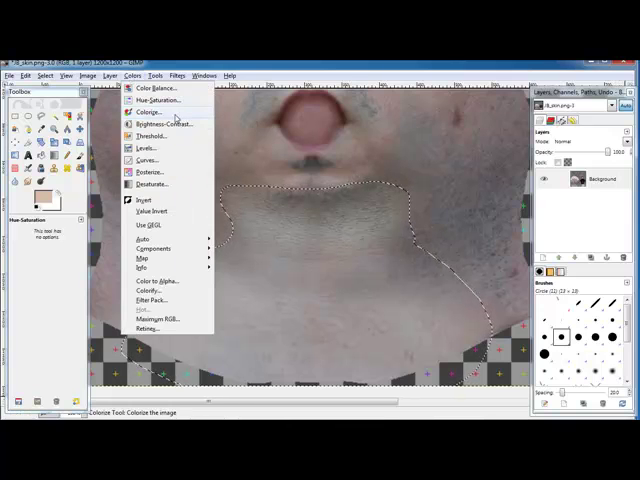
- Apply another Brightness-Contrast boost to the neck area under the chin
{"action": "left_click", "coordinate": [160, 122]}
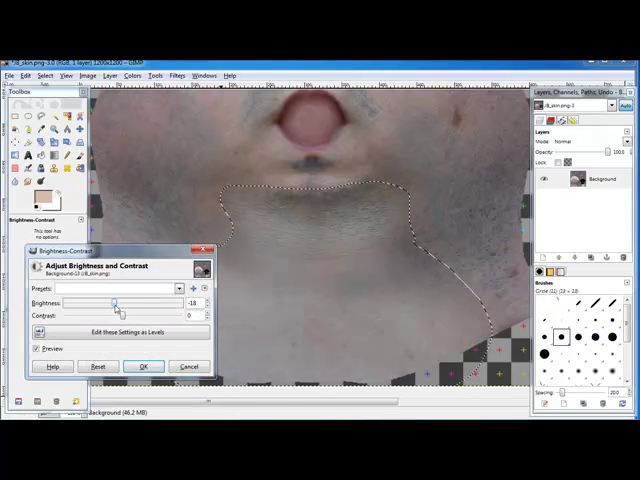
{"action": "left_click", "coordinate": [144, 366]}
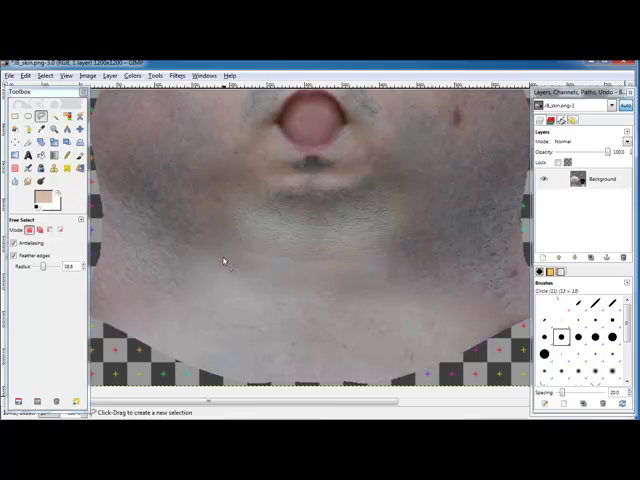
- Free-select another neck skin patch and brighten it with Brightness-Contrast
{"action": "left_click_drag", "start_coordinate": [224, 260], "coordinate": [458, 308]}
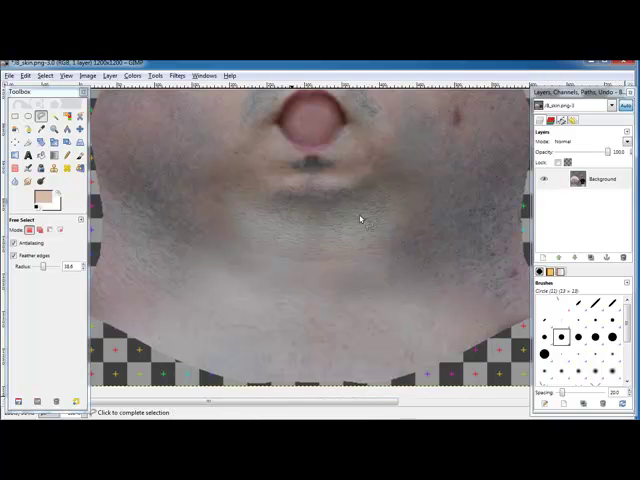
{"action": "left_click", "coordinate": [130, 76]}
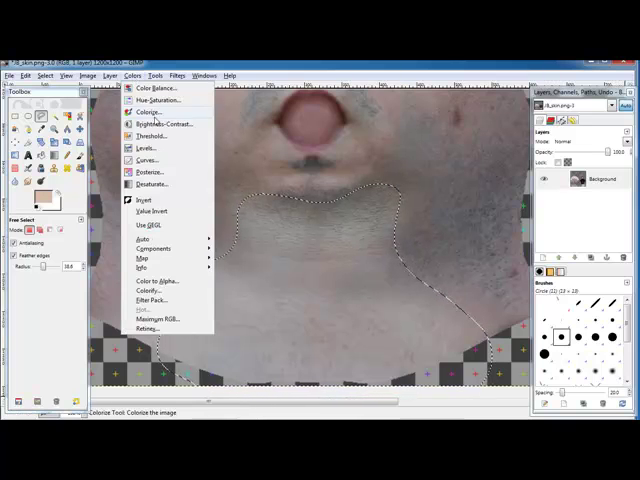
{"action": "left_click", "coordinate": [160, 124]}
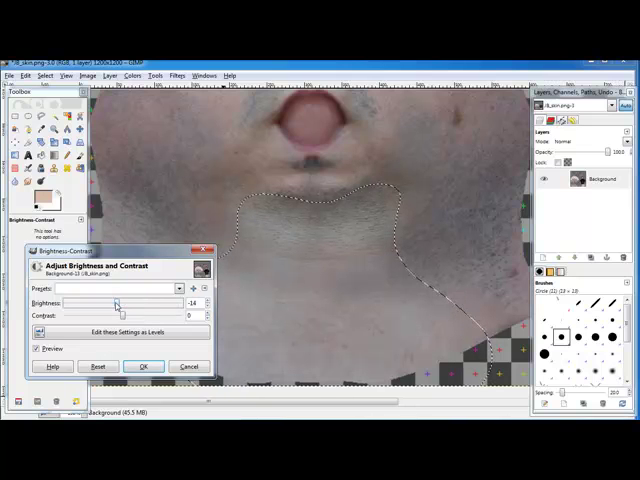
{"action": "left_click", "coordinate": [144, 366]}
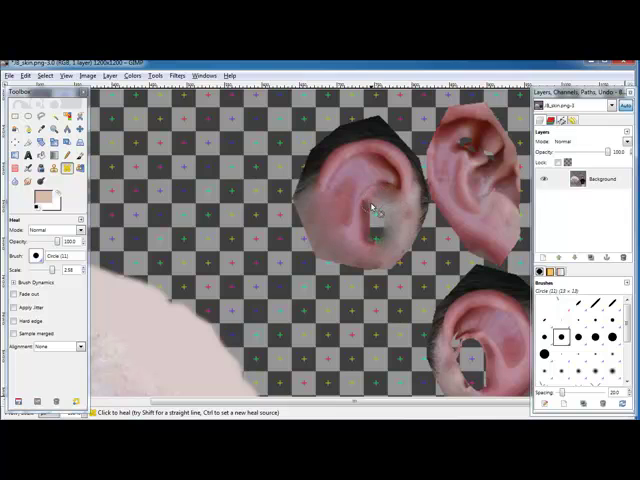
- Clone clean skin texture over the upper and lower ear areas
{"action": "left_click", "coordinate": [364, 210]}
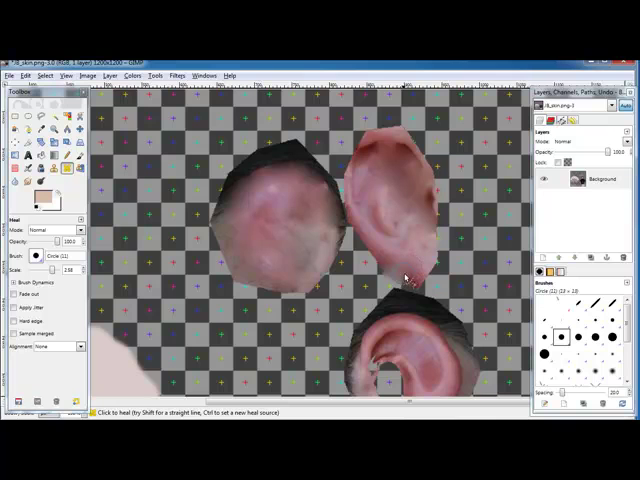
{"action": "left_click", "coordinate": [404, 276]}
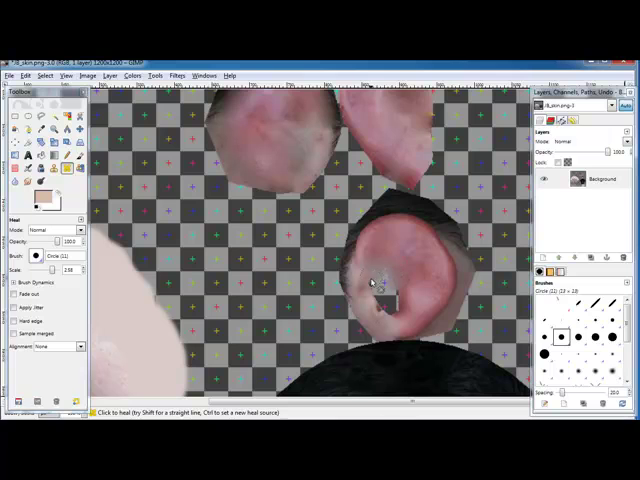
{"action": "left_click", "coordinate": [390, 296]}
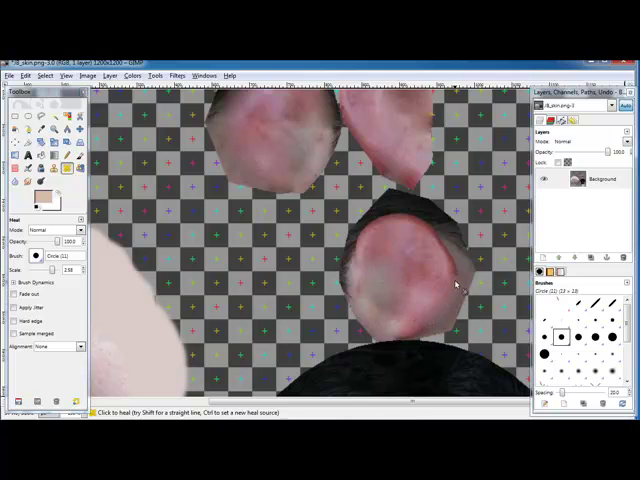
- Heal the remaining blemishes and spots on the face and ear
{"action": "left_click_drag", "start_coordinate": [456, 284], "coordinate": [412, 218]}
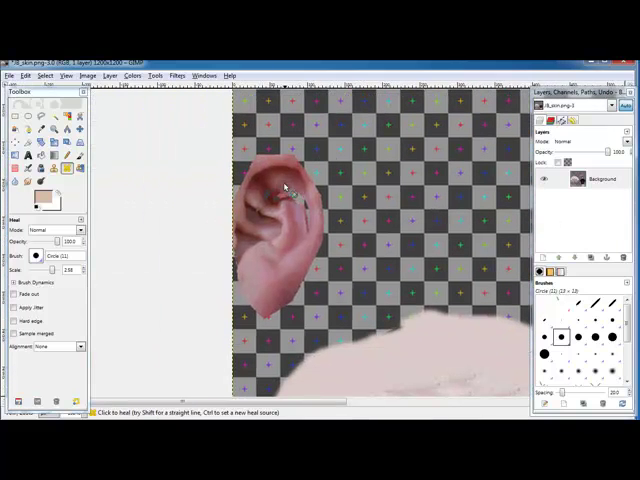
{"action": "left_click", "coordinate": [284, 190]}
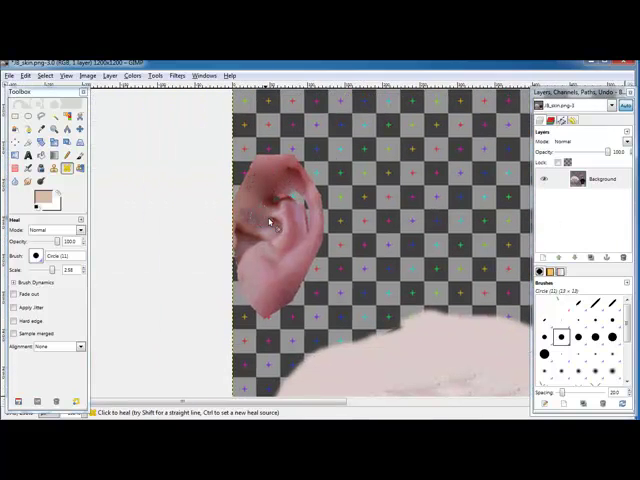
{"action": "left_click", "coordinate": [270, 200]}
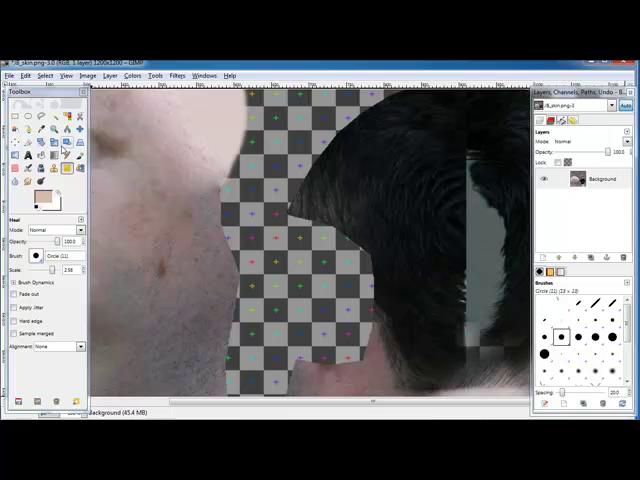
{"action": "mouse_move", "coordinate": [64, 138]}
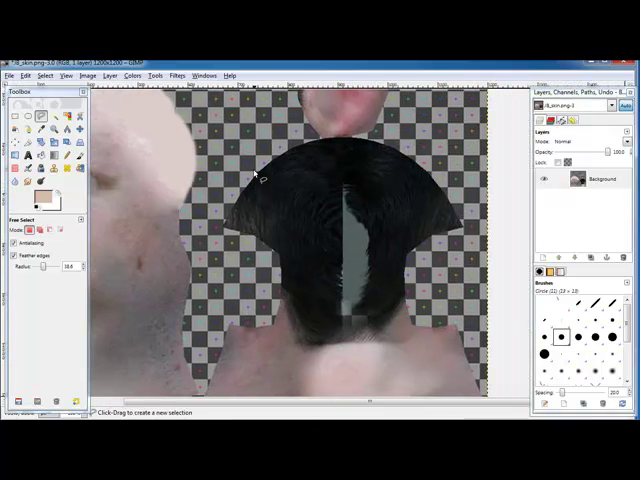
{"action": "mouse_move", "coordinate": [284, 308]}
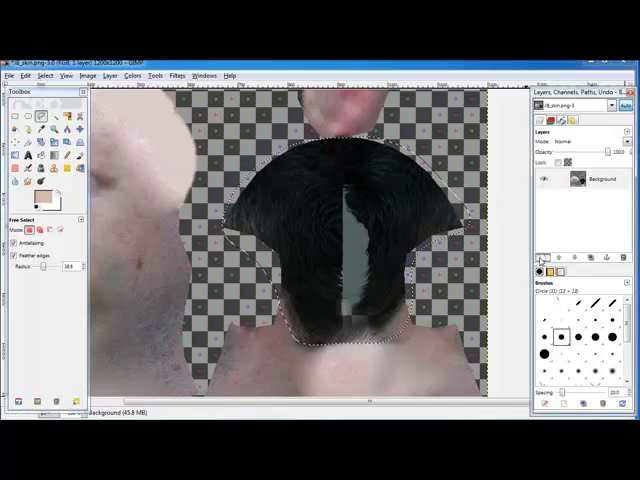
- Create a new transparent layer and pick a pale skin tone as foreground
{"action": "left_click", "coordinate": [108, 76]}
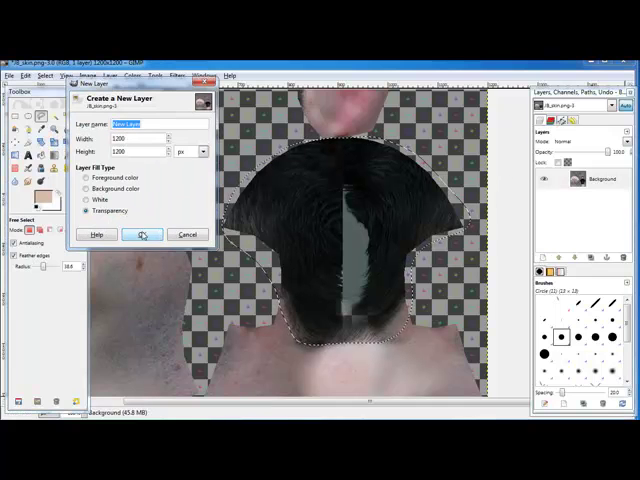
{"action": "left_click", "coordinate": [144, 234]}
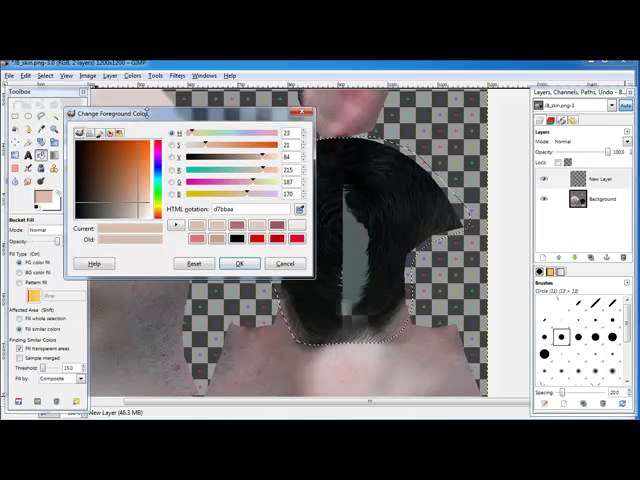
{"action": "mouse_move", "coordinate": [300, 208]}
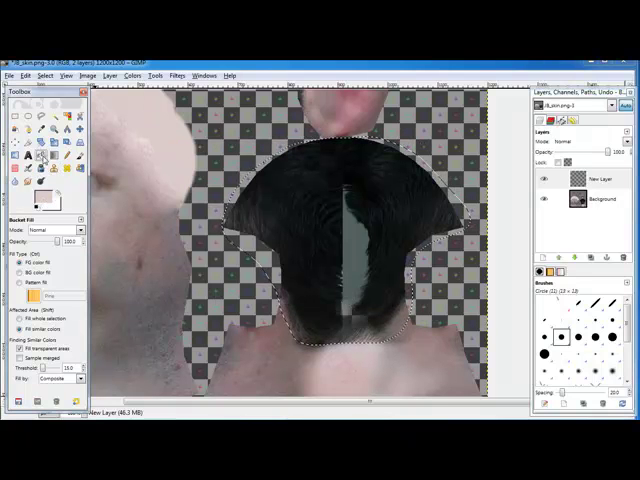
{"action": "left_click", "coordinate": [320, 216]}
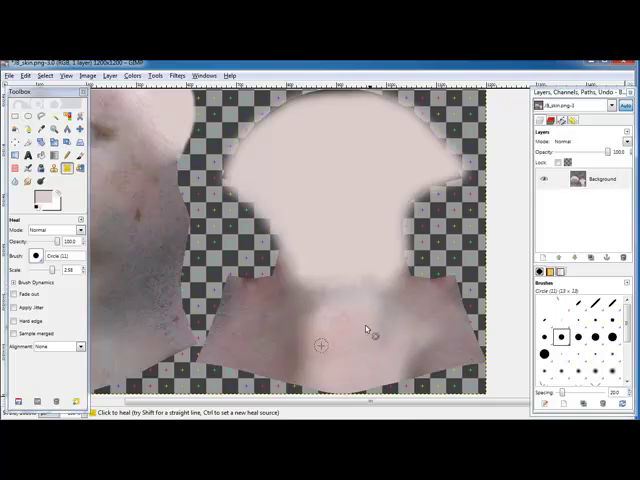
{"action": "mouse_move", "coordinate": [320, 276]}
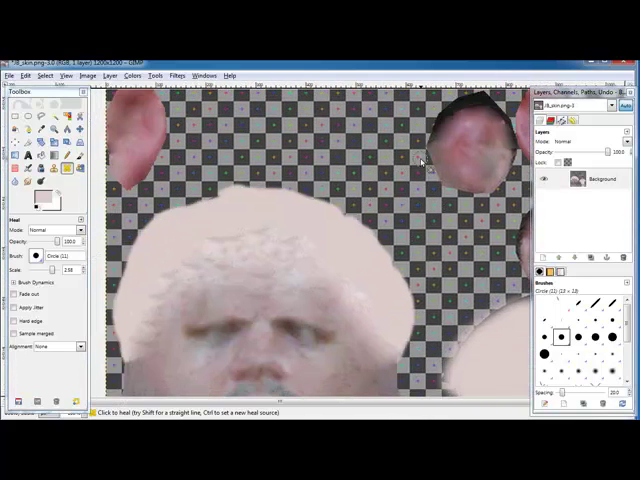
- Switch from GIMP over to the Blender window showing the head model
{"action": "left_click", "coordinate": [8, 76]}
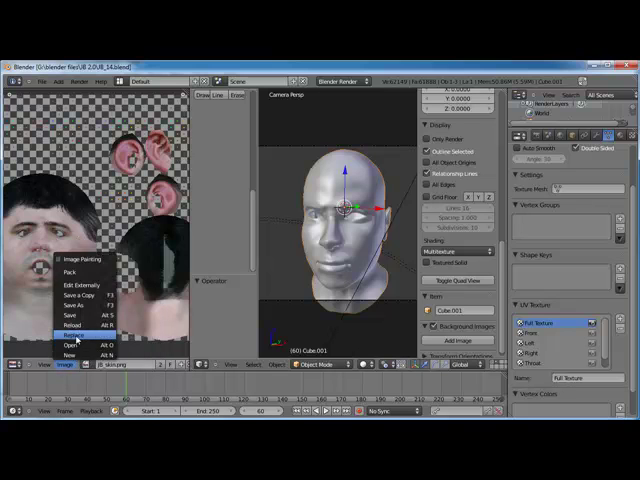
- Reload the retouched skin texture image via Image > Reload in the UV/Image Editor
{"action": "left_click", "coordinate": [72, 324]}
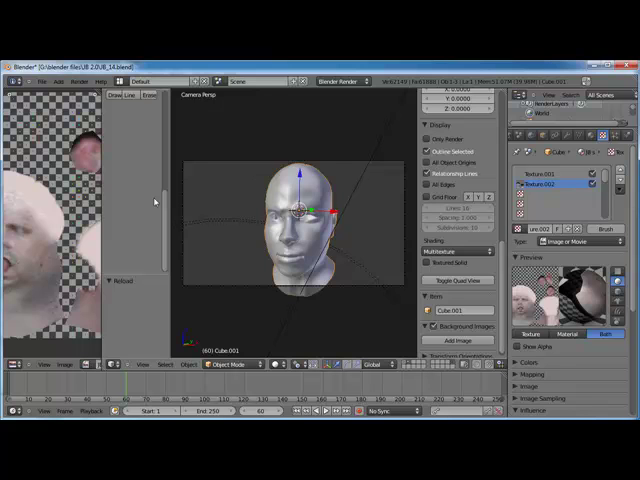
{"action": "mouse_move", "coordinate": [104, 376]}
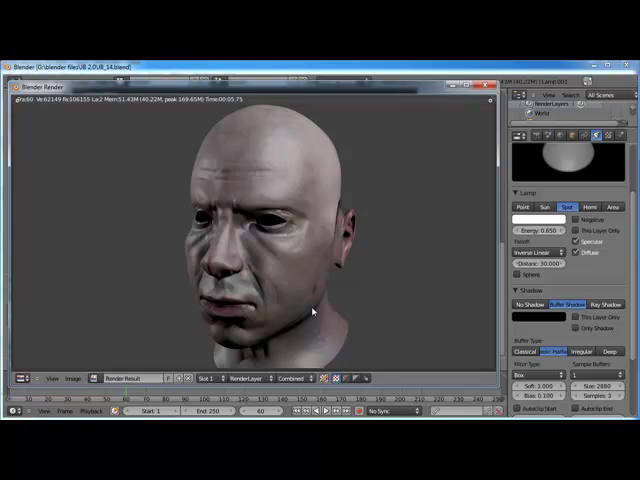
{"action": "mouse_move", "coordinate": [344, 208]}
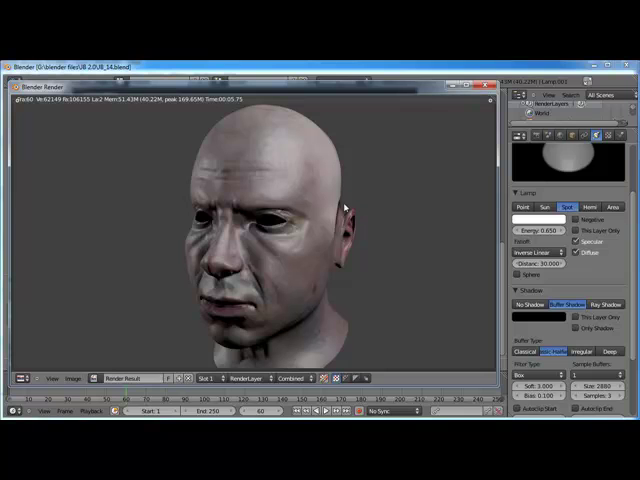
{"action": "mouse_move", "coordinate": [344, 208]}
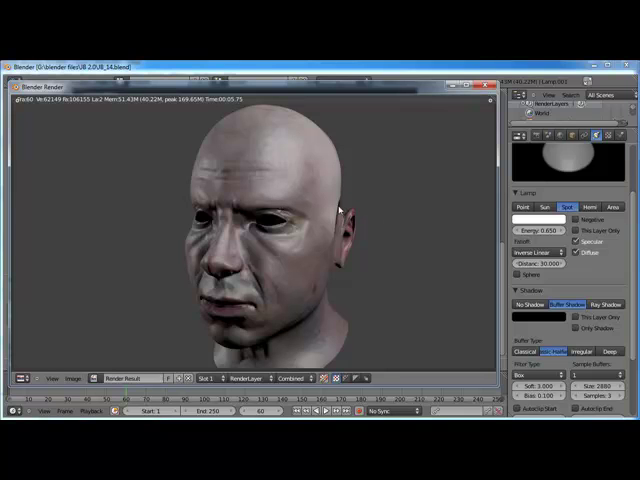
{"action": "mouse_move", "coordinate": [342, 232]}
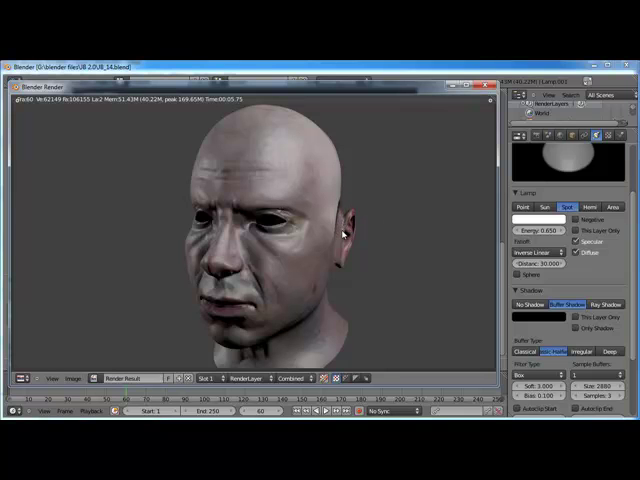
{"action": "mouse_move", "coordinate": [388, 168]}
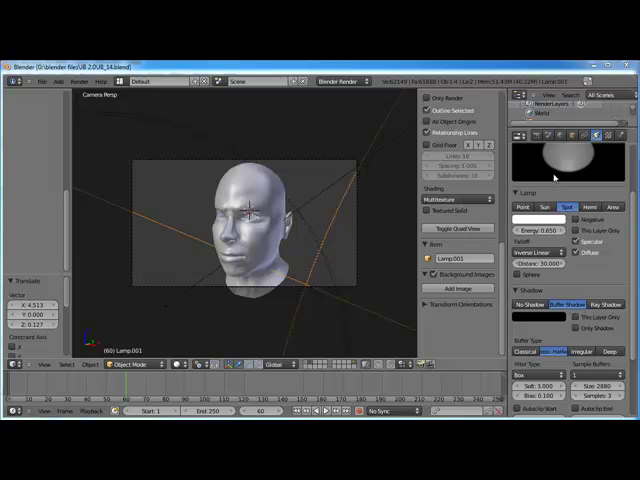
{"action": "mouse_move", "coordinate": [284, 246]}
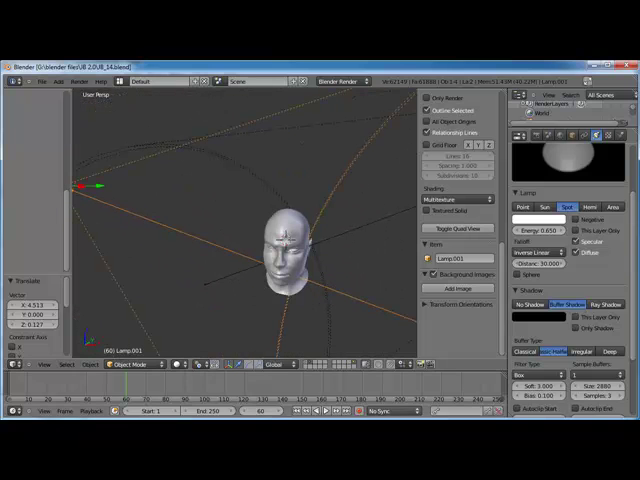
- Render the bald head again with the adjusted fill lamp (F12)
{"action": "key", "text": "F12"}
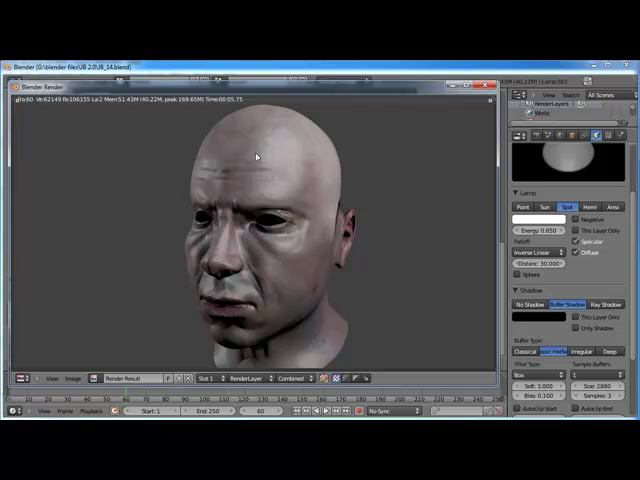
{"action": "mouse_move", "coordinate": [296, 232]}
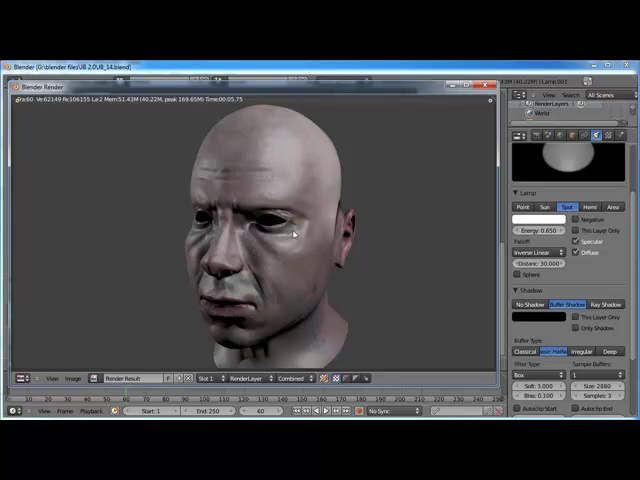
{"action": "mouse_move", "coordinate": [310, 230]}
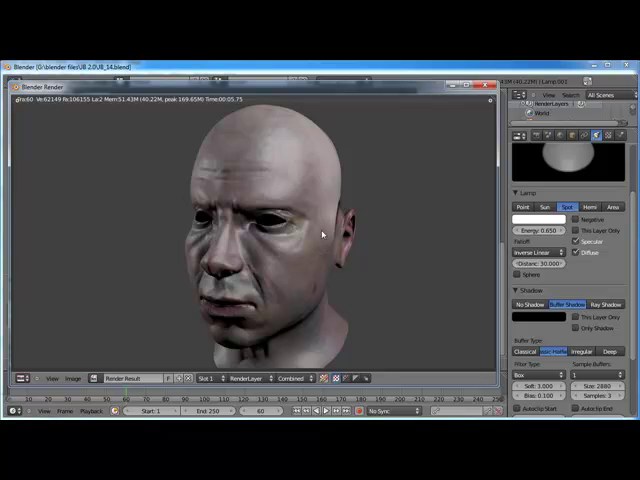
{"action": "mouse_move", "coordinate": [240, 188]}
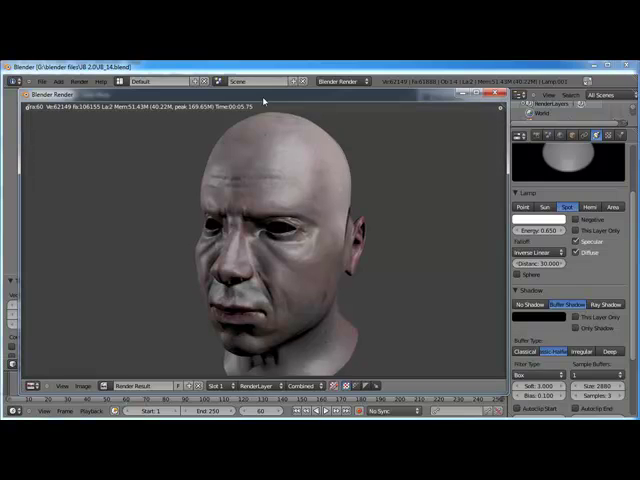
{"action": "mouse_move", "coordinate": [346, 142]}
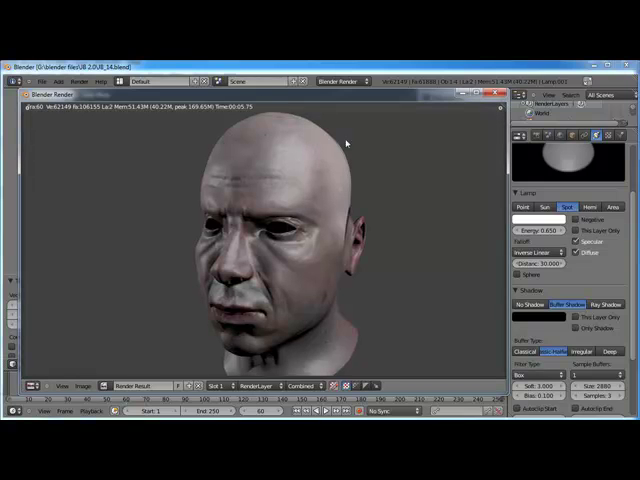